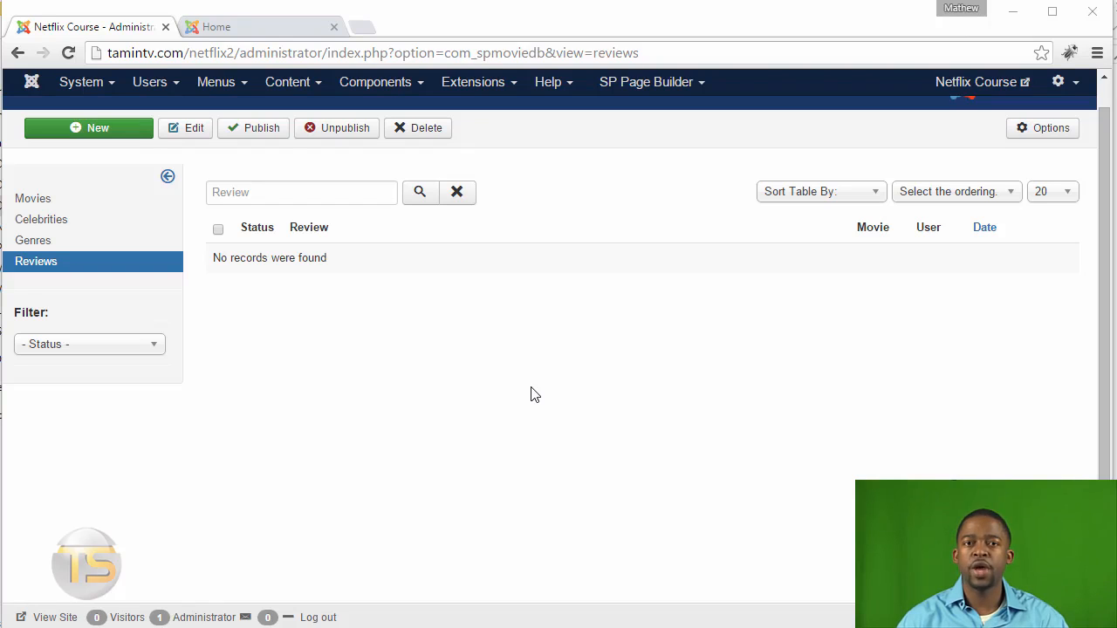
mouse_move(63, 211)
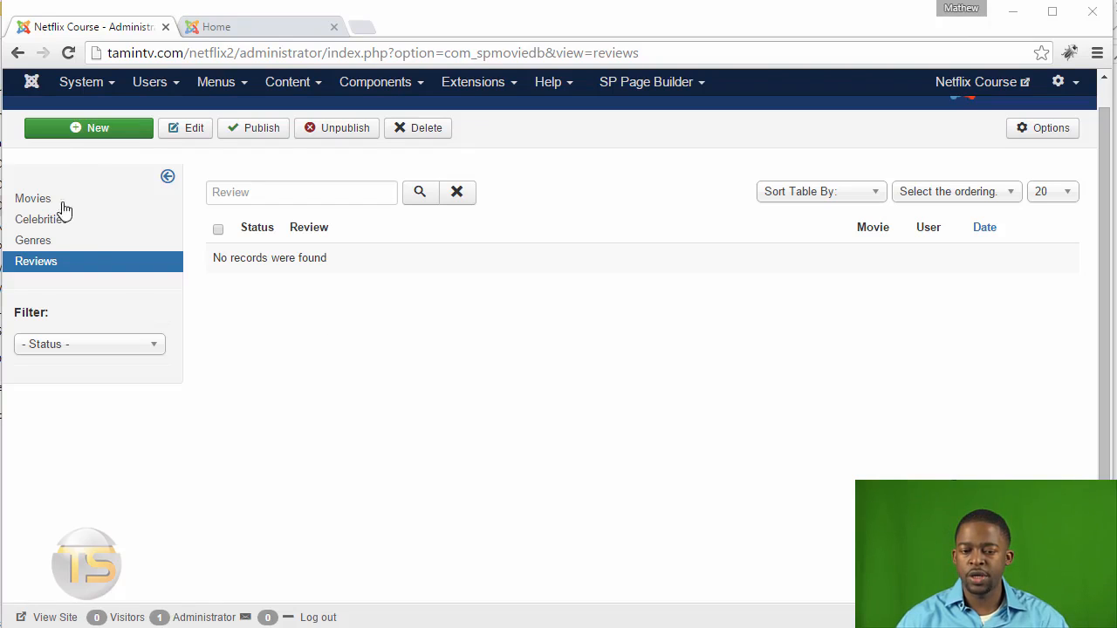
mouse_move(326, 400)
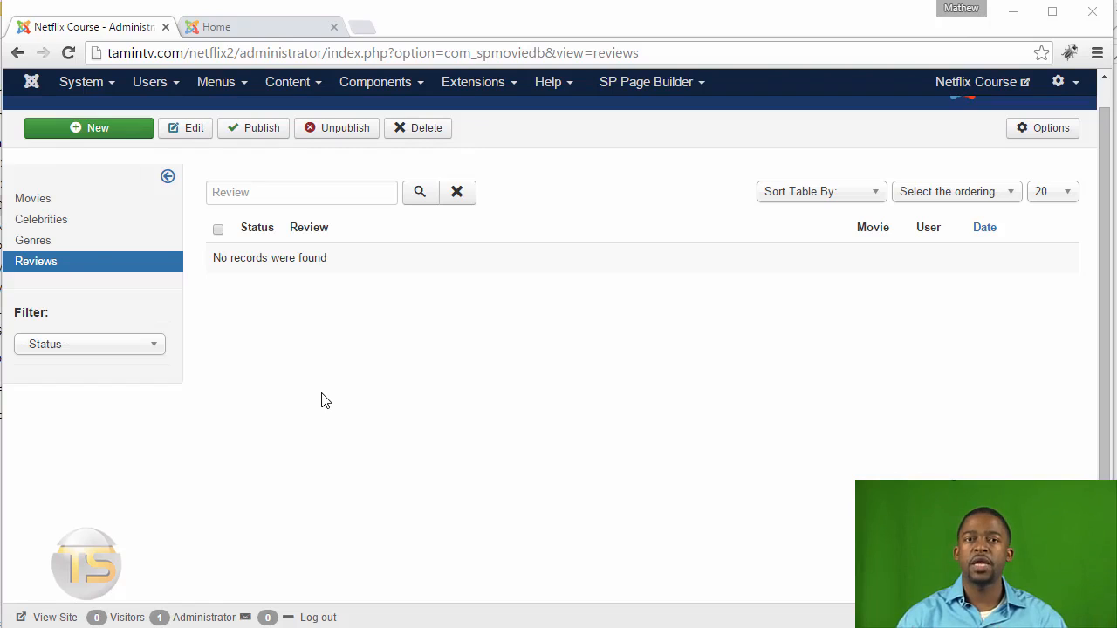
mouse_move(324, 413)
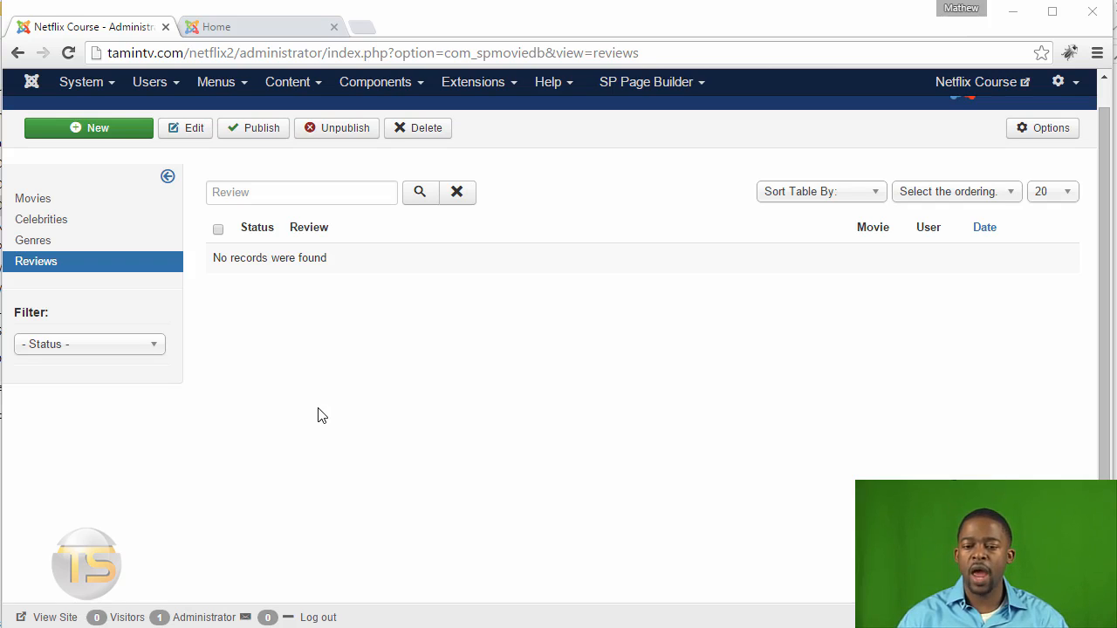
mouse_move(338, 403)
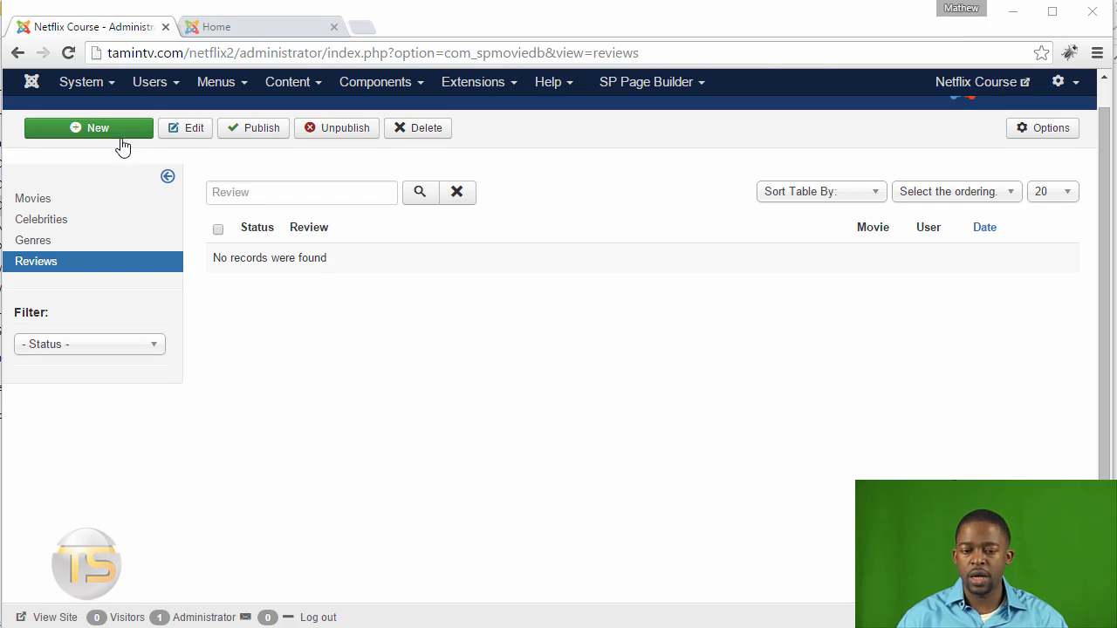
Create a new review and choose No Escape as the movie title.
left_click(89, 127)
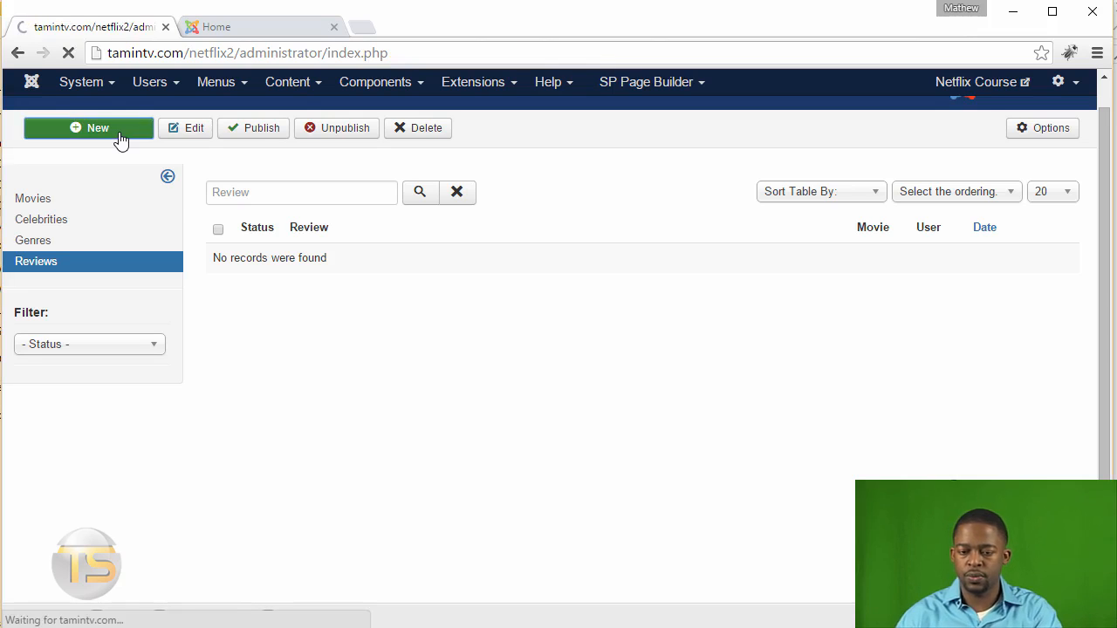
left_click(88, 128)
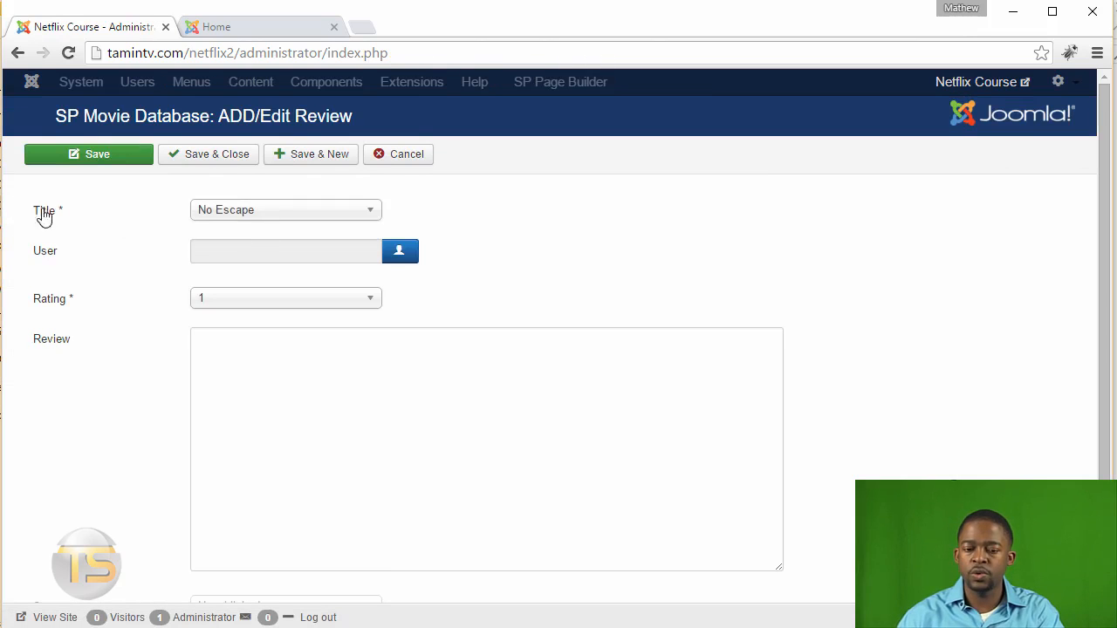
left_click(285, 209)
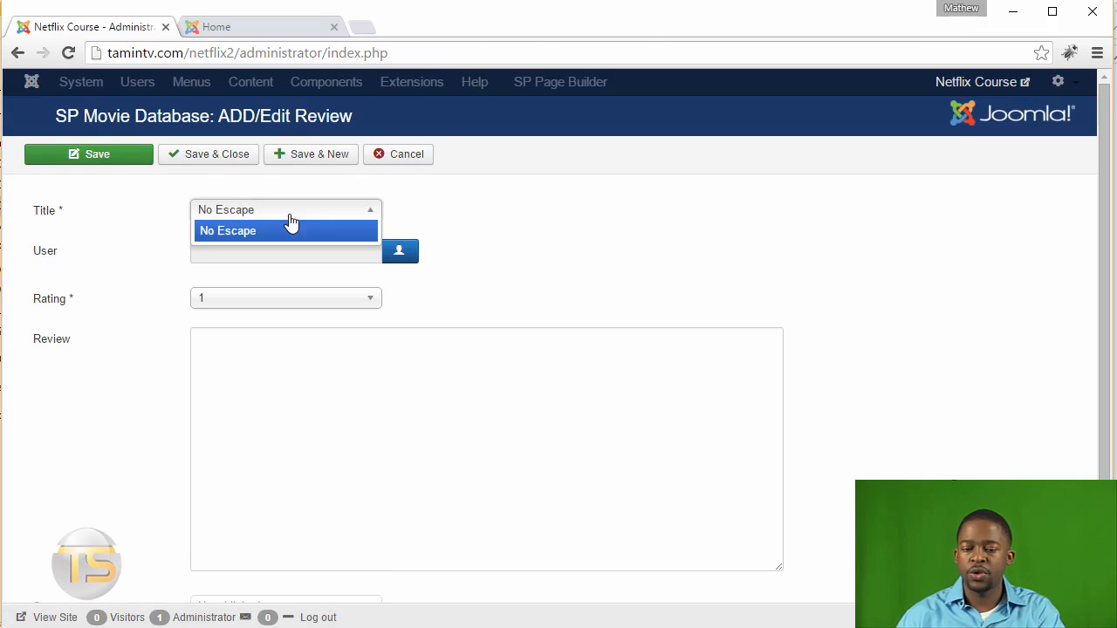
left_click(228, 230)
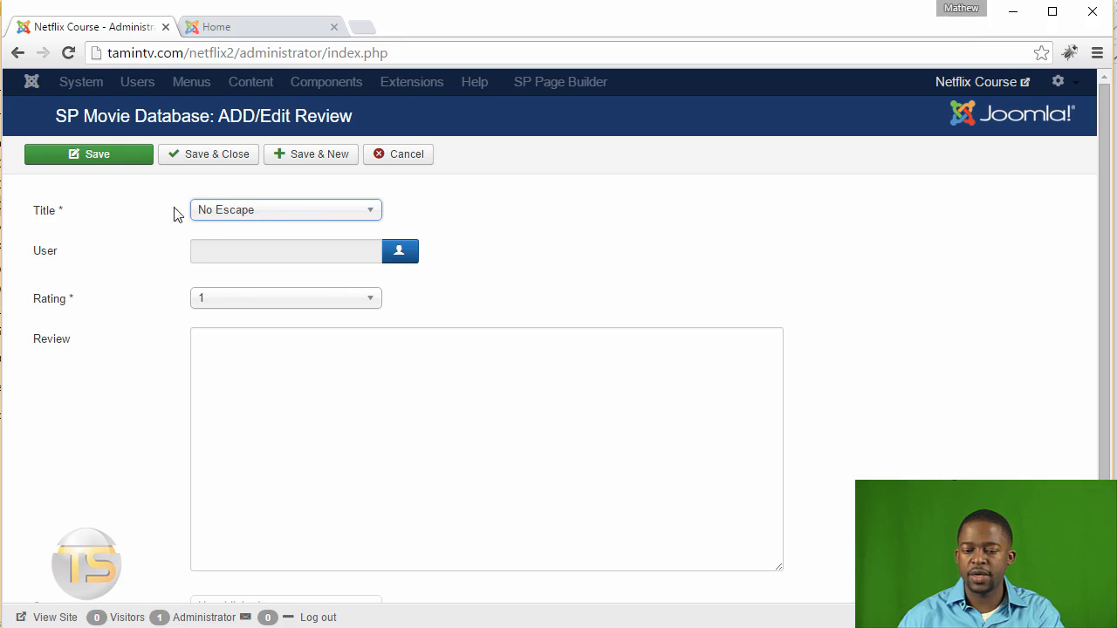
left_click(285, 209)
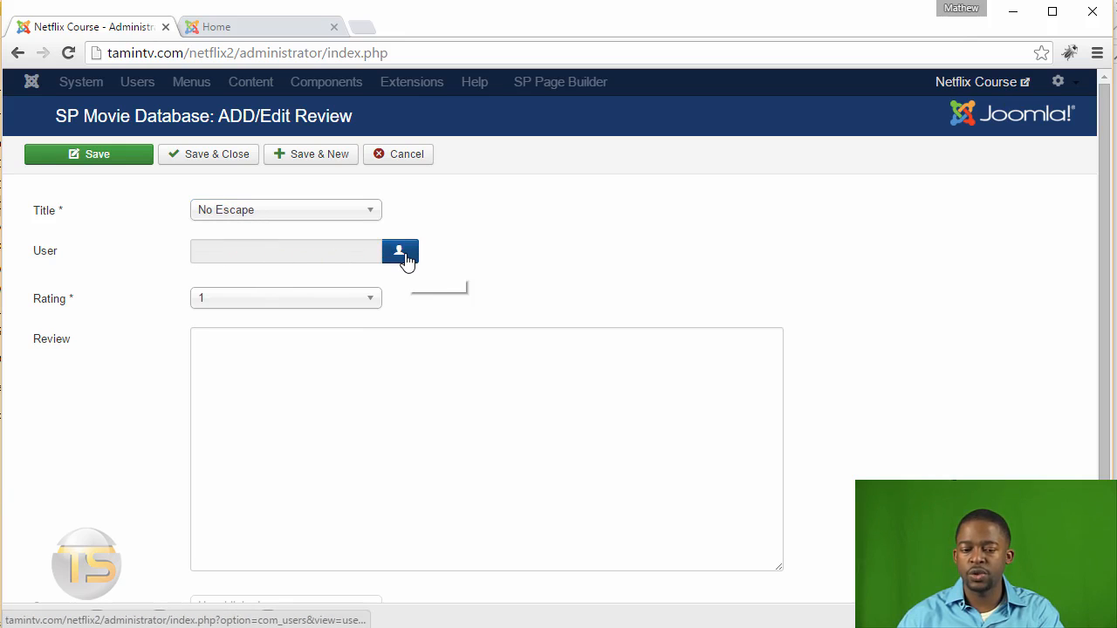
mouse_move(400, 251)
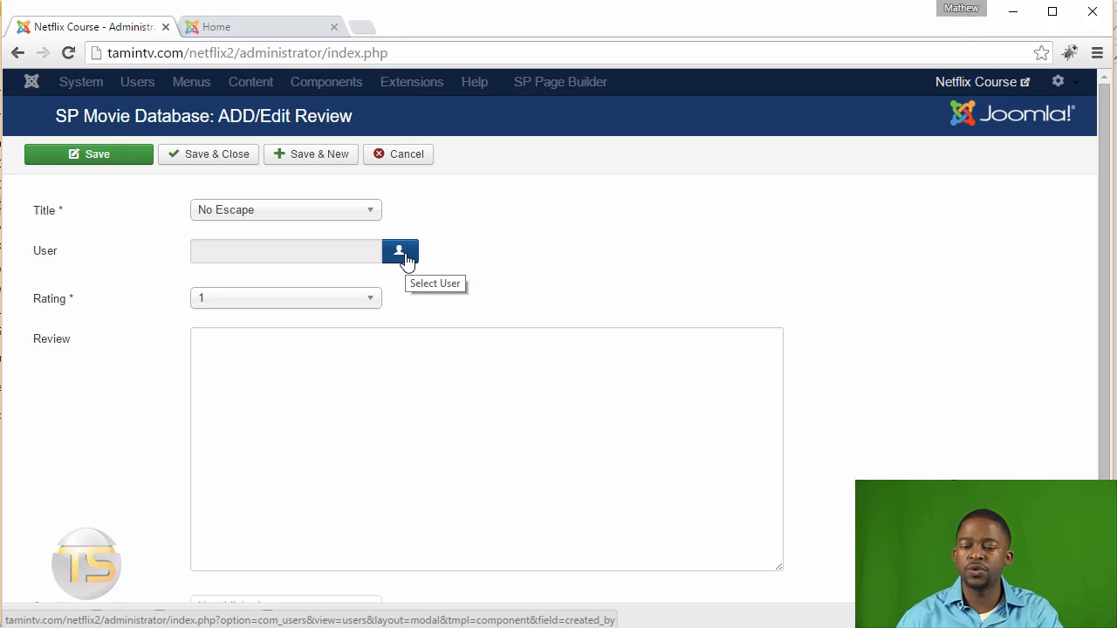
Pick Super User as the review's user from the user list.
left_click(400, 251)
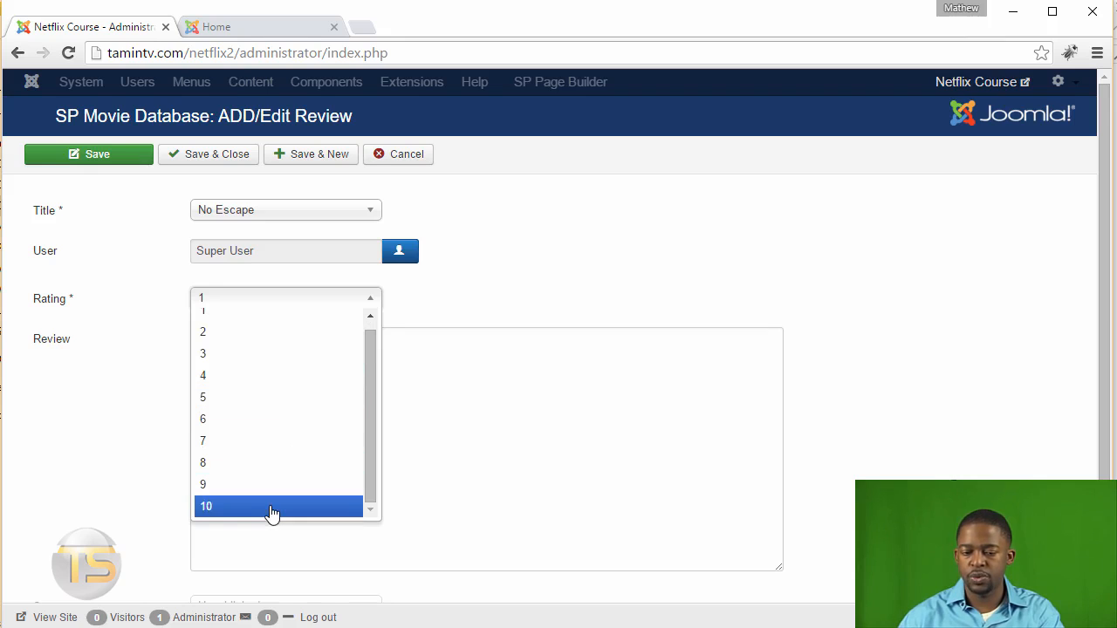
Rate the review 10 and set its status to Published.
left_click(206, 506)
type("This was a very good movie and I'd recommend it.")
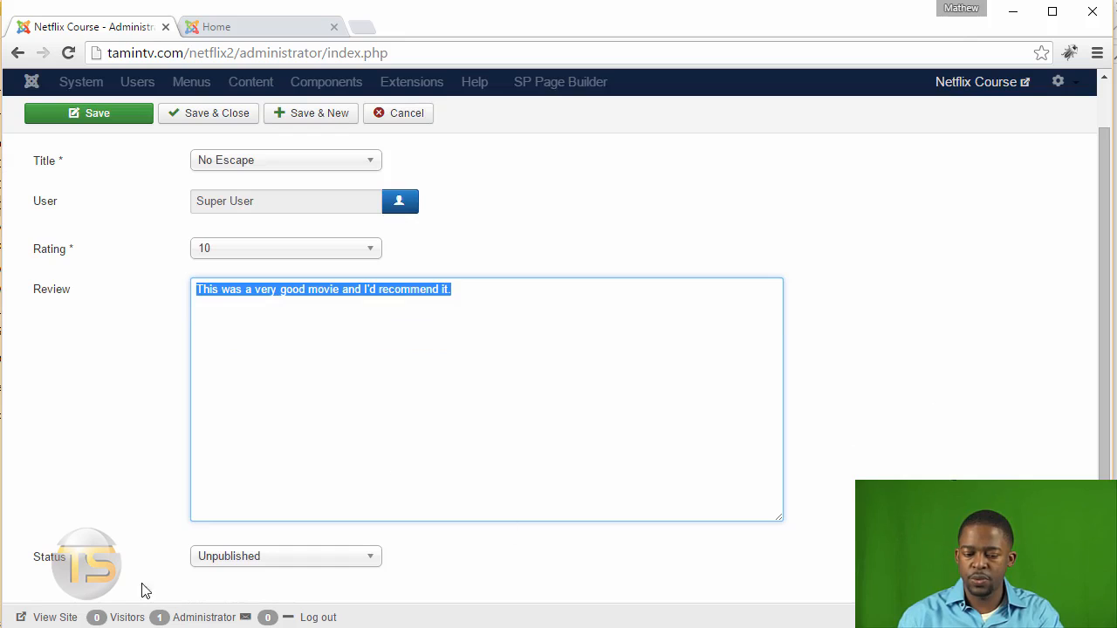
left_click(286, 556)
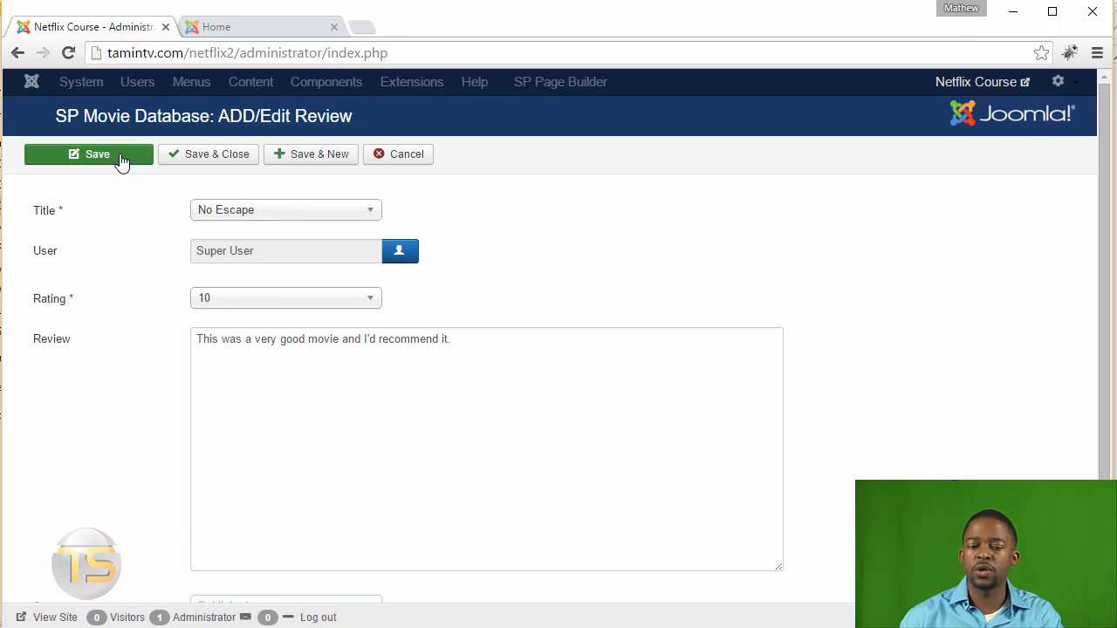
mouse_move(217, 154)
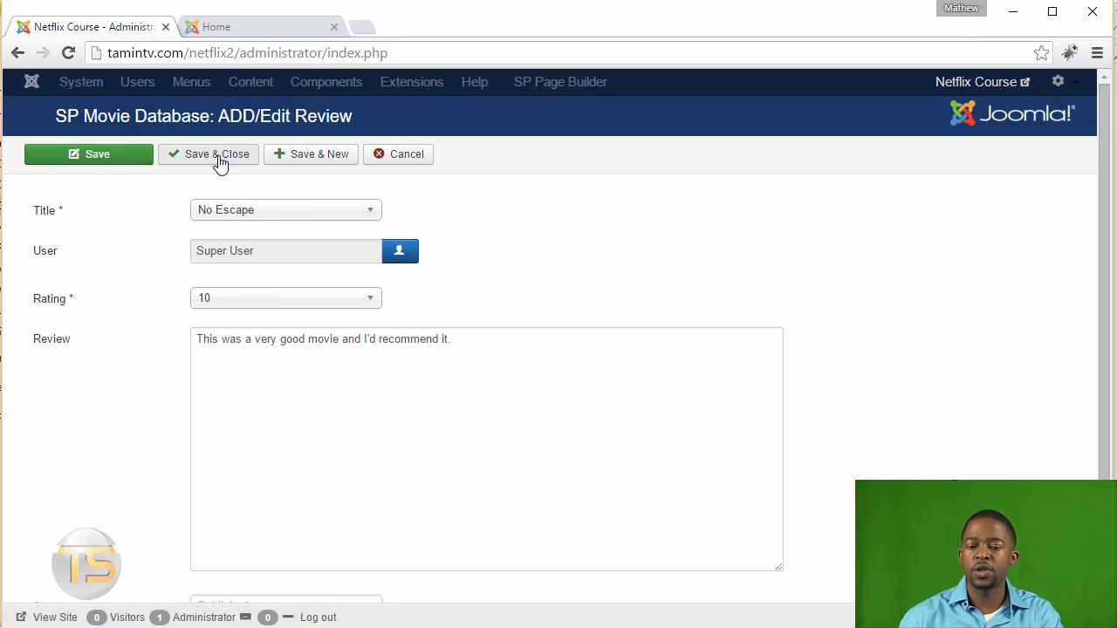
mouse_move(319, 164)
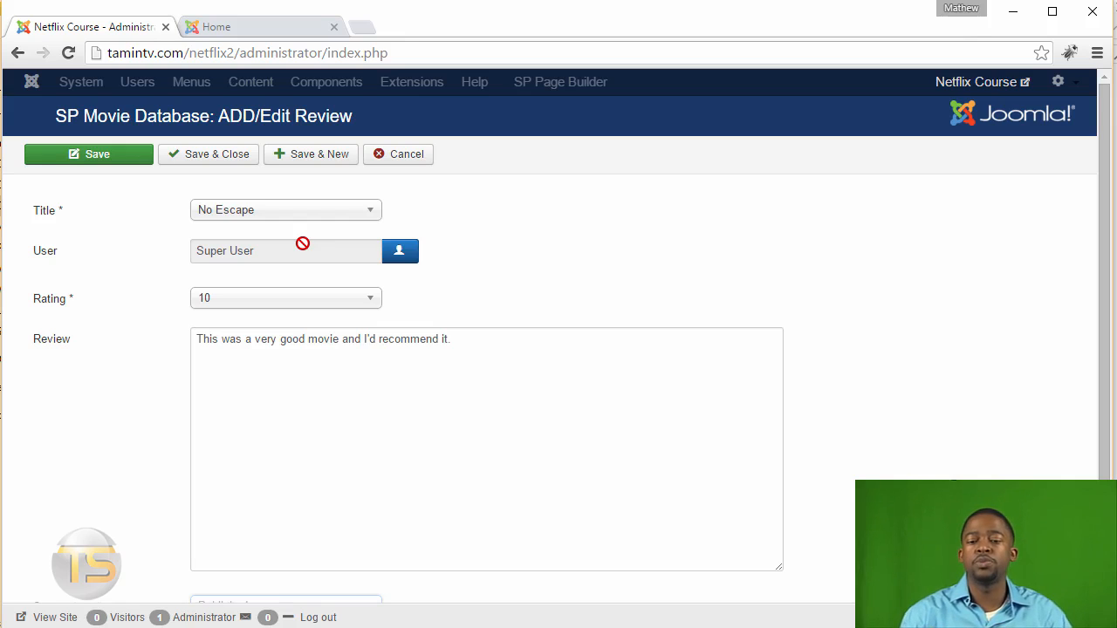
mouse_move(304, 273)
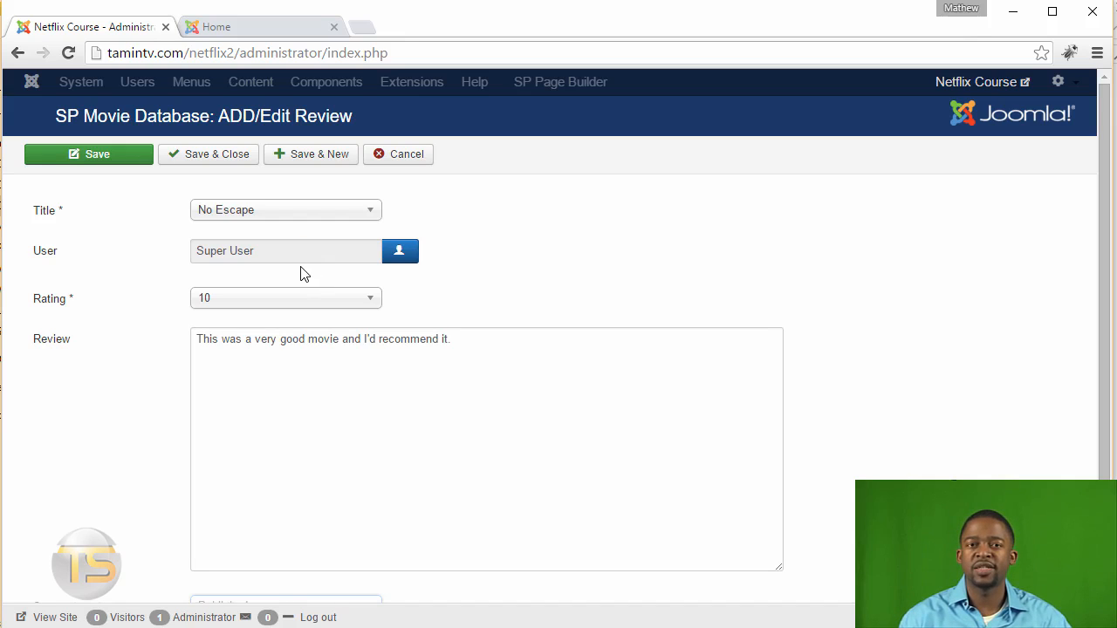